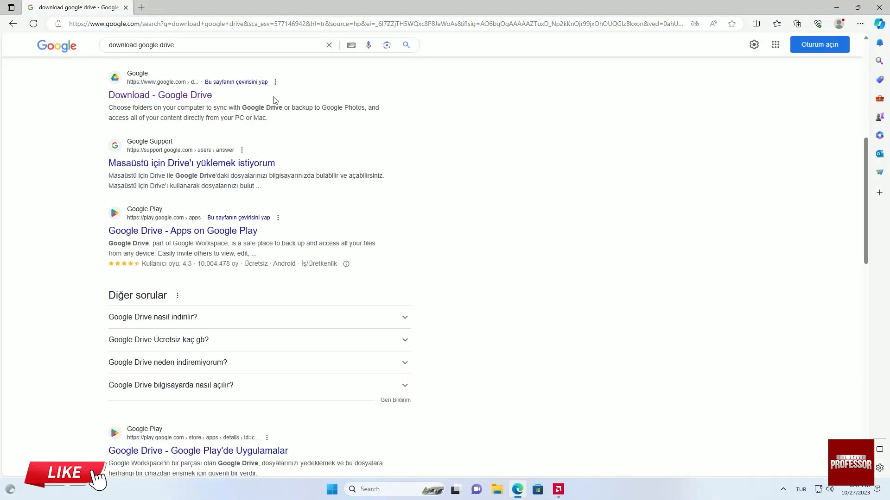
Step: Choose the 'Download - Google Drive' result from the 'download google drive' search
{"action": "scroll", "scroll_direction": "down", "scroll_amount": 3}
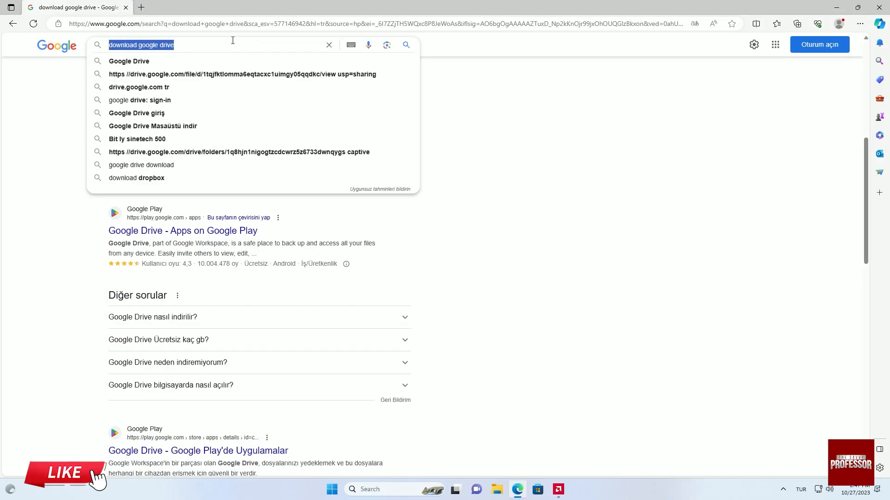
{"action": "left_click", "coordinate": [26, 109]}
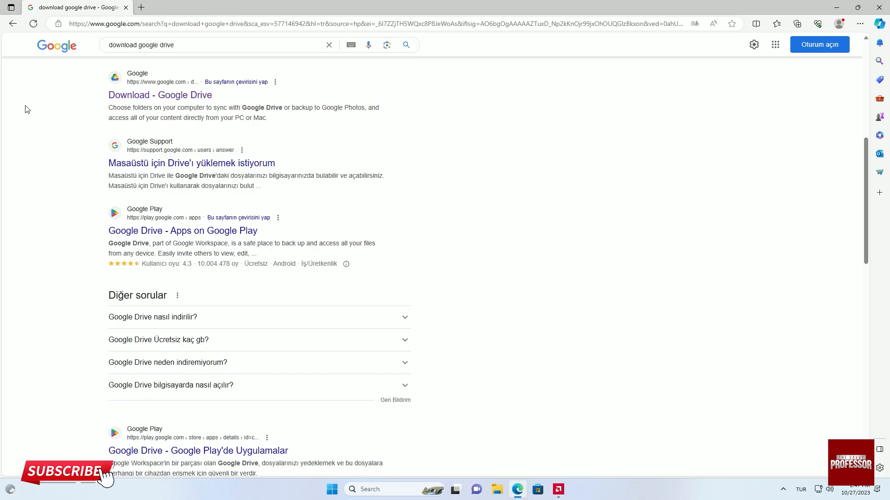
{"action": "scroll", "scroll_direction": "down", "scroll_amount": 3}
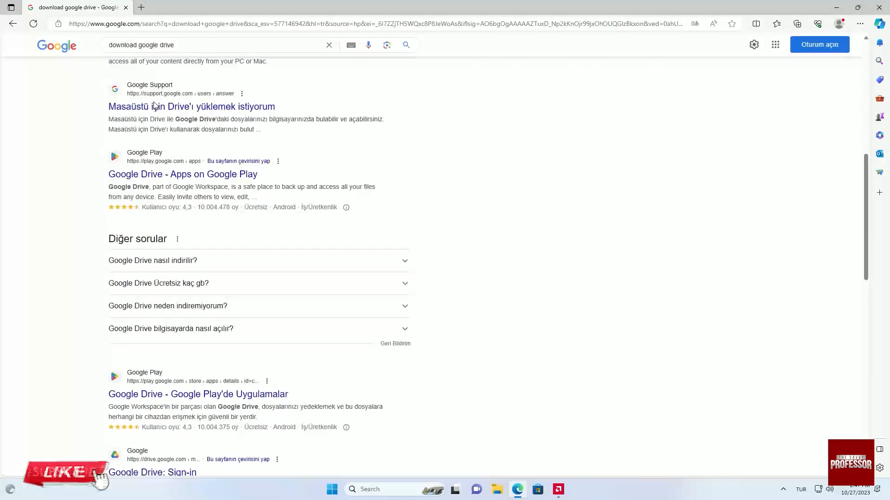
{"action": "scroll", "scroll_direction": "up", "scroll_amount": 3}
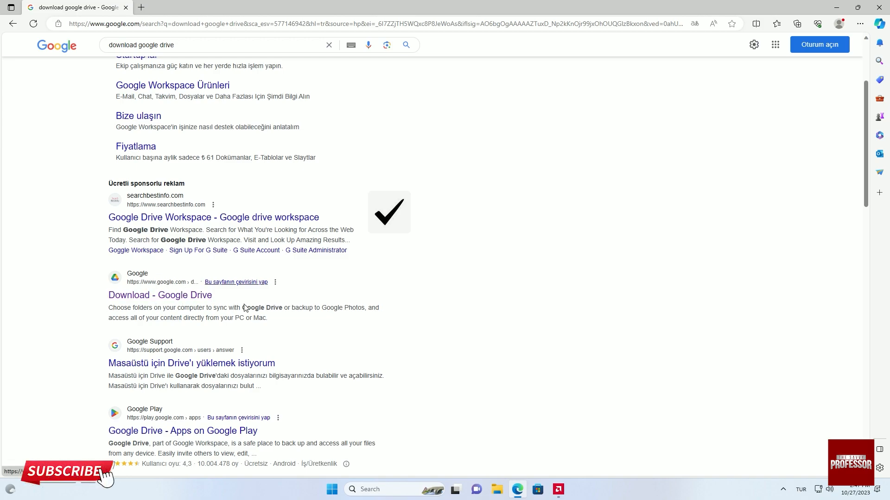
{"action": "left_click", "coordinate": [160, 295]}
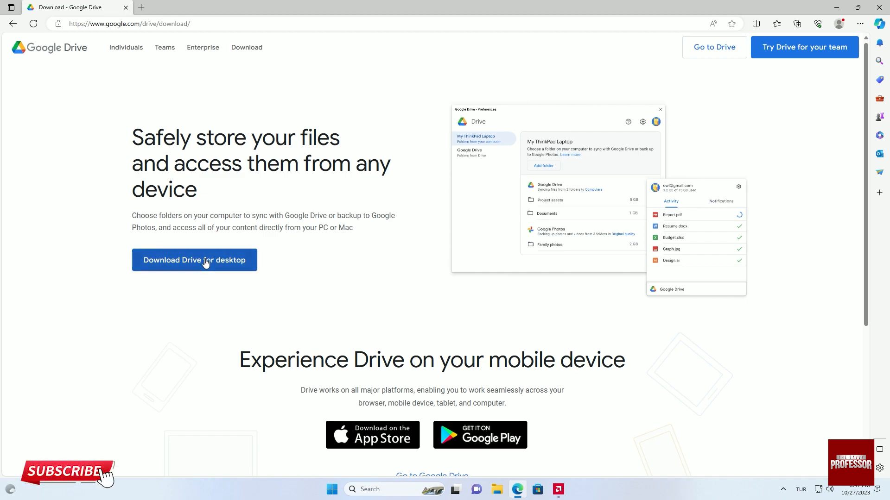
Step: Download GoogleDriveSetup.exe and run it from the Edge downloads flyout
{"action": "left_click", "coordinate": [194, 260]}
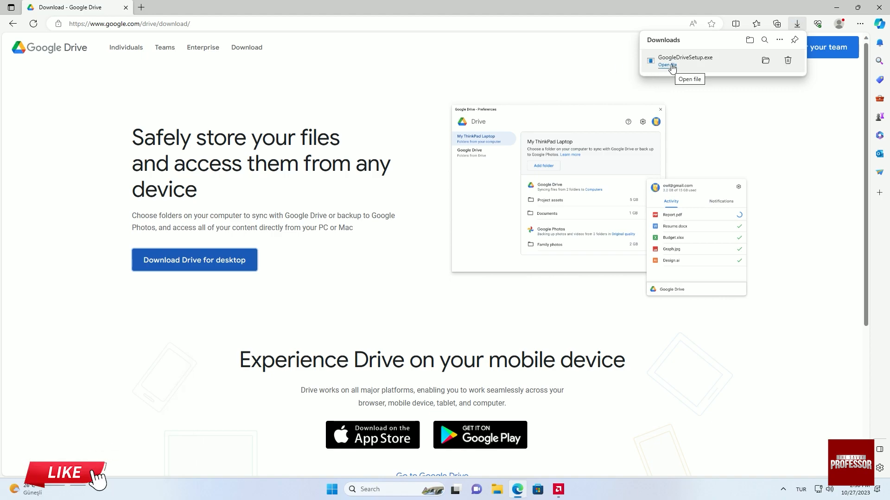
{"action": "left_click", "coordinate": [663, 65]}
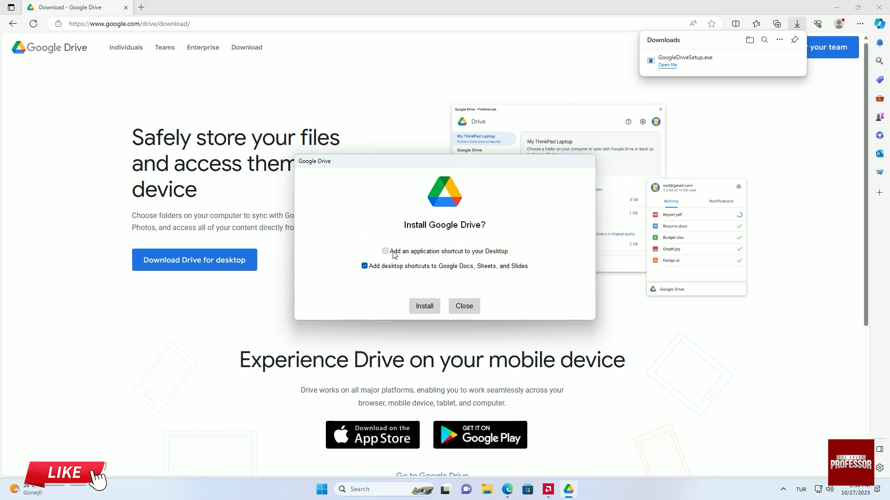
Step: Install Drive with a desktop shortcut added, launch it, get started and begin sign-in
{"action": "left_click", "coordinate": [384, 252]}
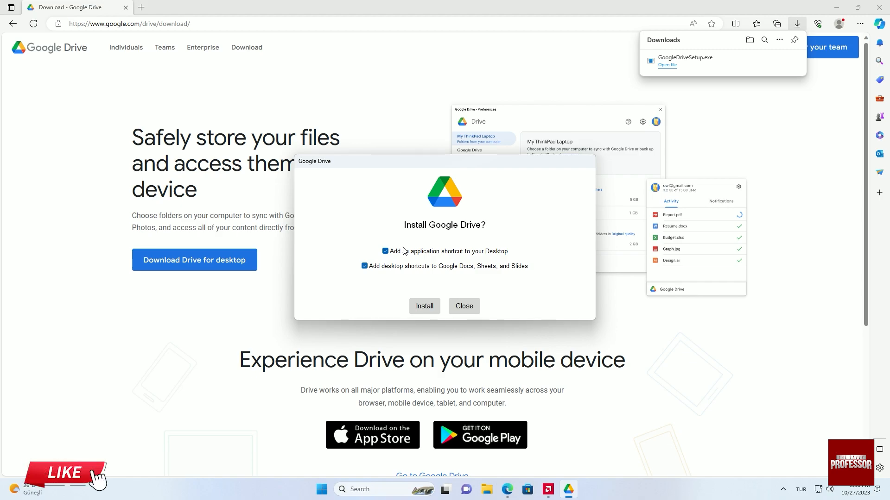
{"action": "left_click", "coordinate": [424, 306]}
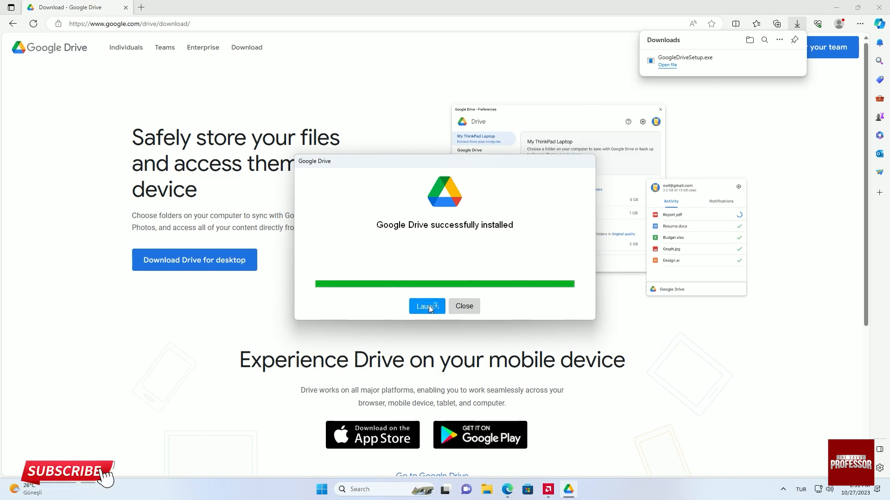
{"action": "left_click", "coordinate": [426, 307]}
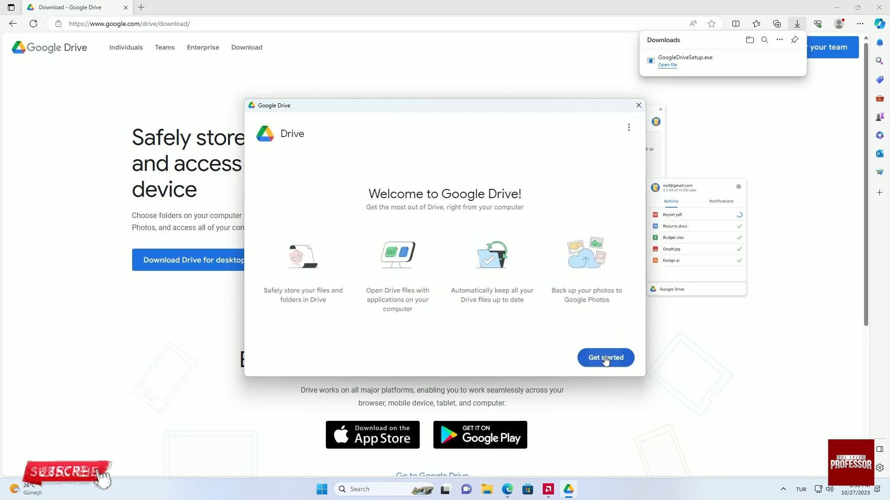
{"action": "left_click", "coordinate": [605, 357]}
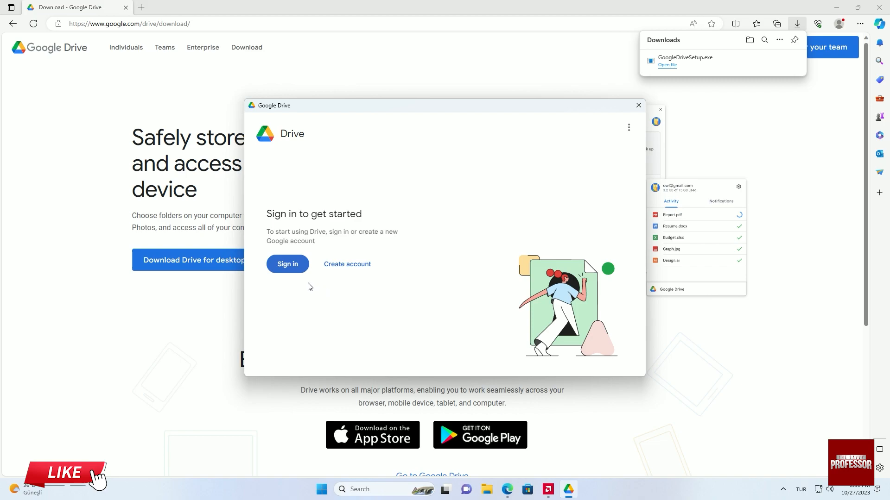
{"action": "left_click", "coordinate": [287, 265]}
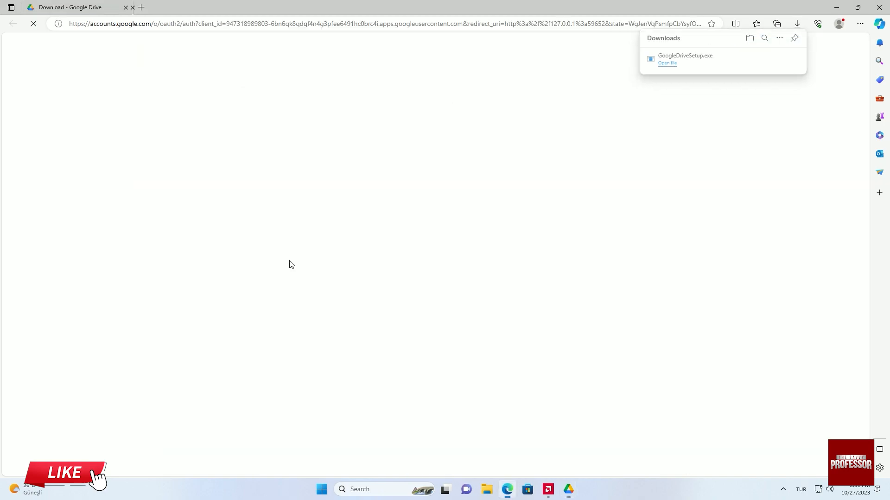
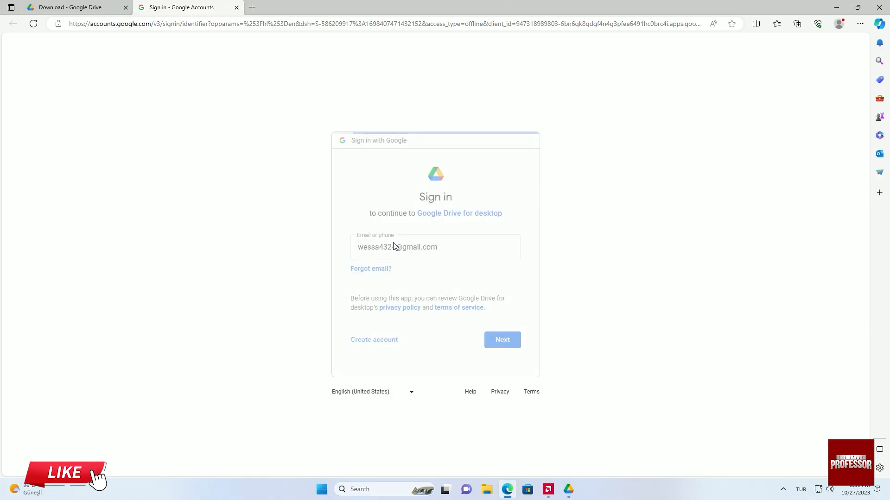
Step: Sign in with the Google account email and password and confirm access for Drive for desktop
{"action": "left_click", "coordinate": [502, 339]}
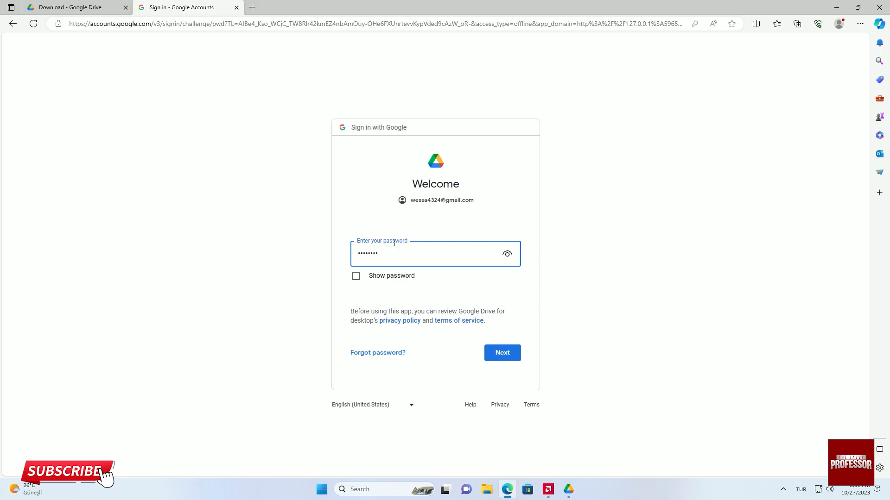
{"action": "left_click", "coordinate": [501, 352]}
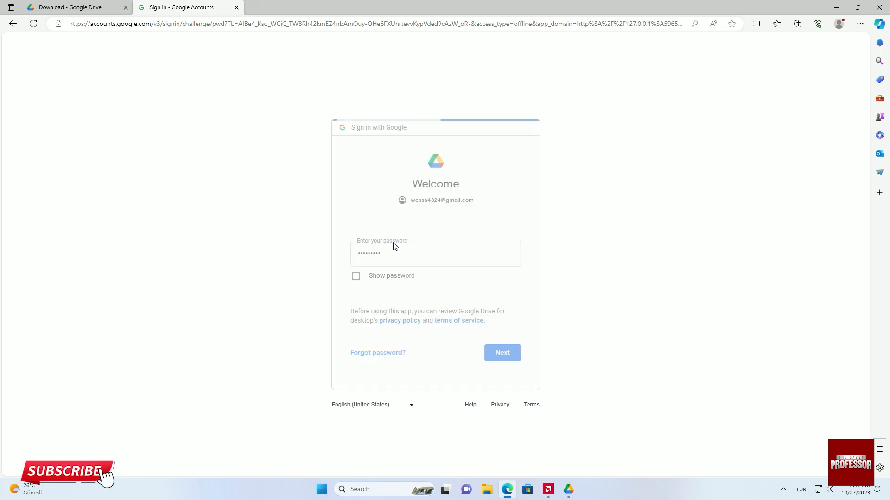
{"action": "left_click", "coordinate": [501, 352]}
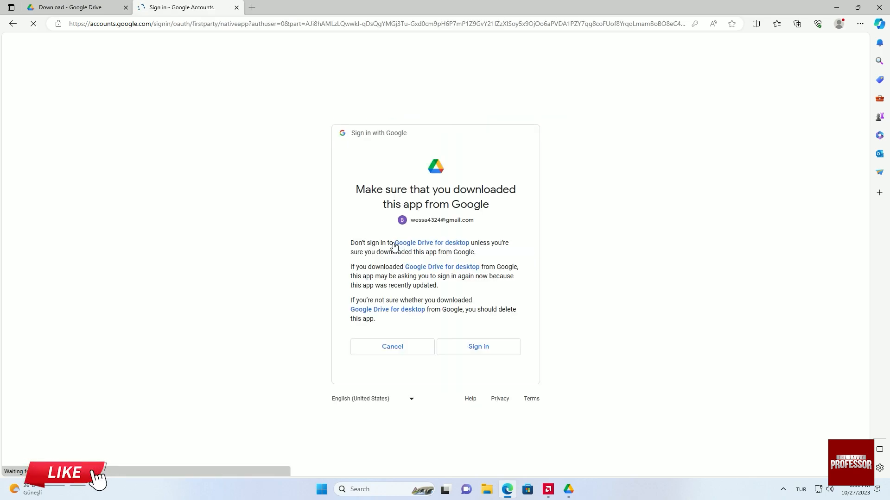
{"action": "left_click", "coordinate": [477, 347]}
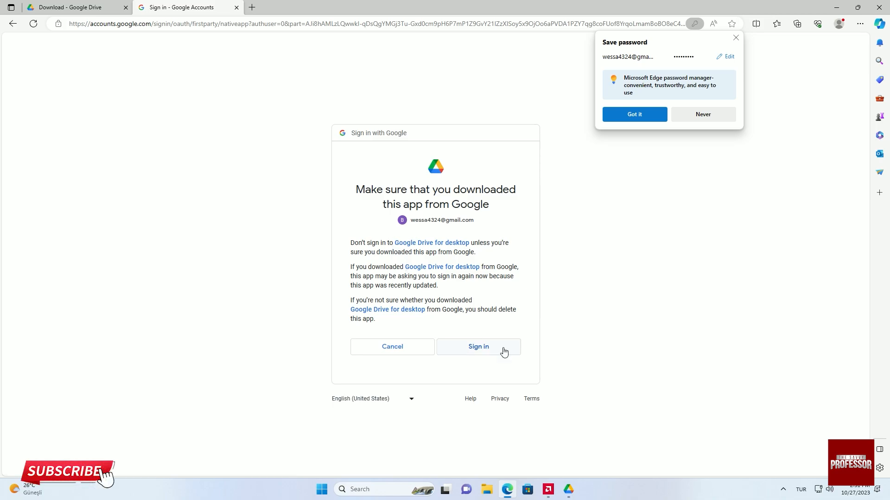
{"action": "left_click", "coordinate": [478, 347]}
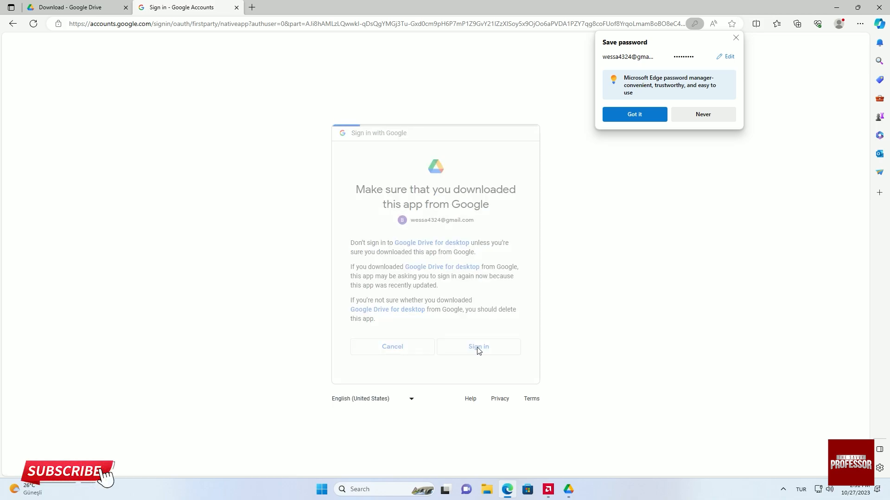
{"action": "left_click", "coordinate": [478, 346]}
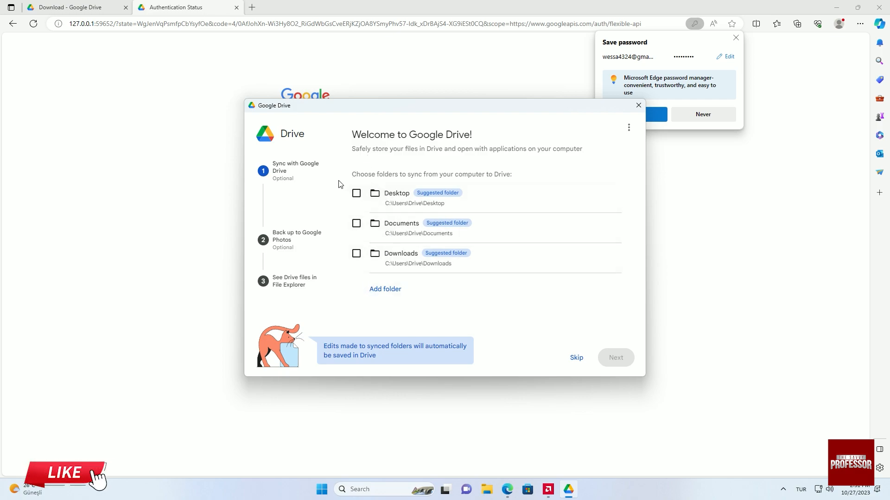
Step: Select Desktop, Documents and Downloads to sync with Drive and continue
{"action": "left_click", "coordinate": [356, 193]}
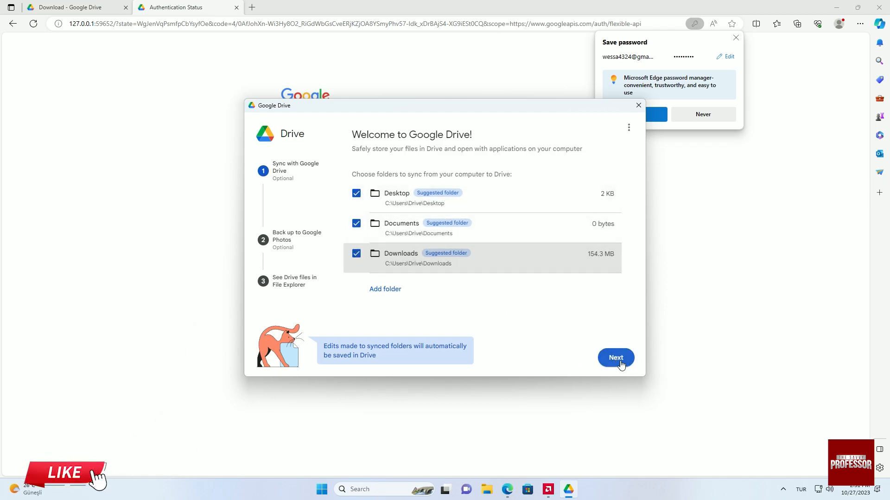
{"action": "left_click", "coordinate": [616, 357]}
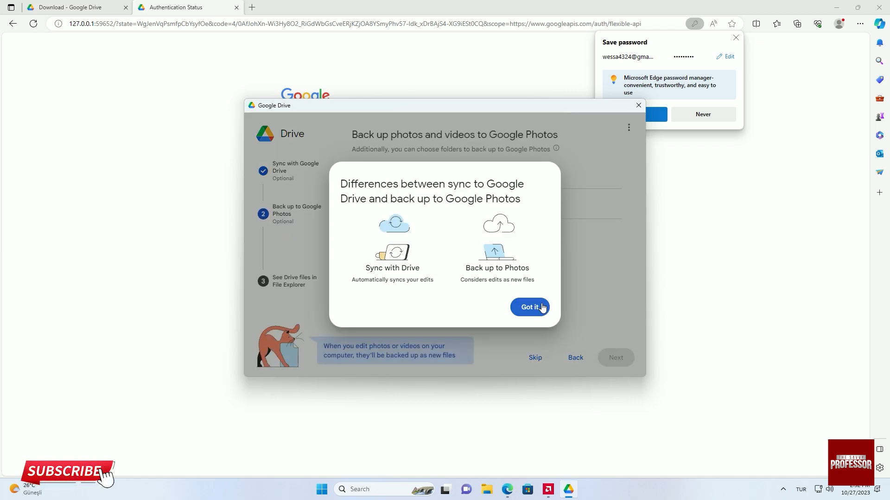
Step: Back up Pictures but not Videos to Google Photos, finish setup and show Drive files in File Explorer
{"action": "left_click", "coordinate": [529, 306]}
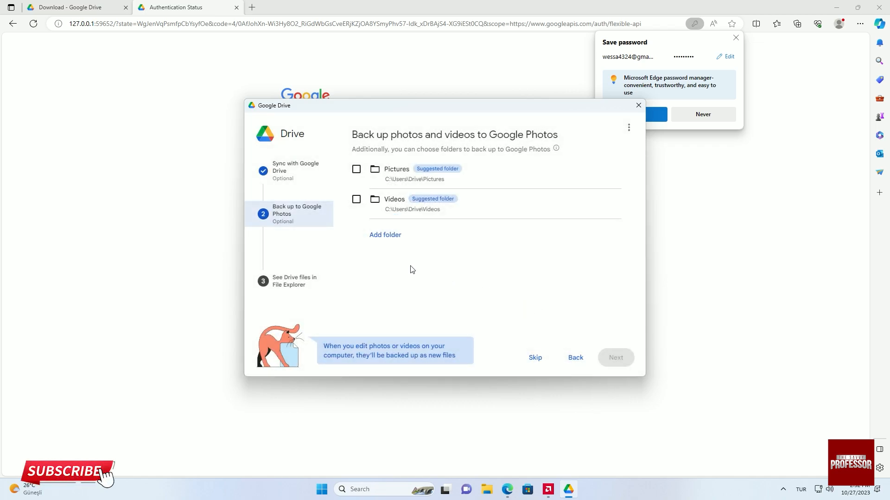
{"action": "left_click", "coordinate": [356, 168]}
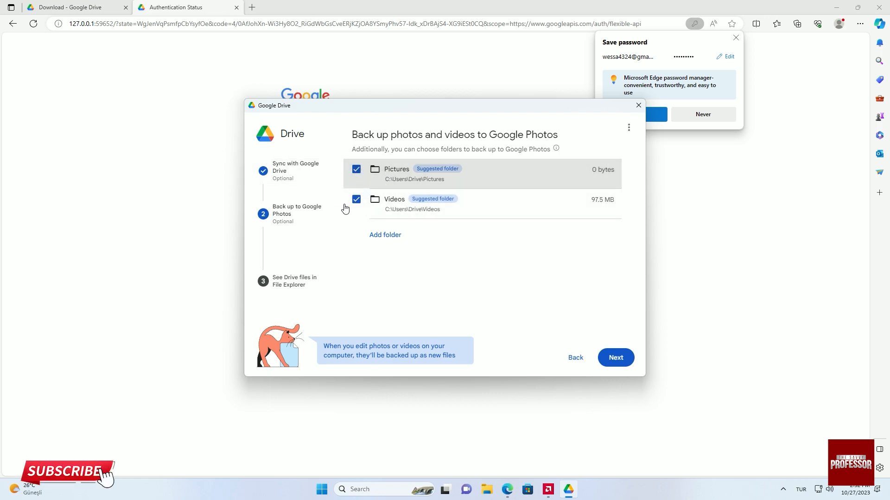
{"action": "left_click", "coordinate": [356, 199]}
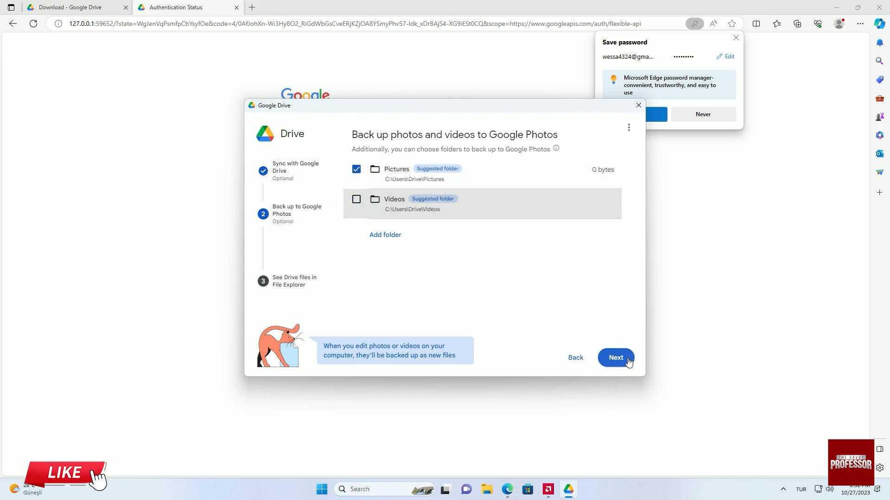
{"action": "left_click", "coordinate": [616, 357]}
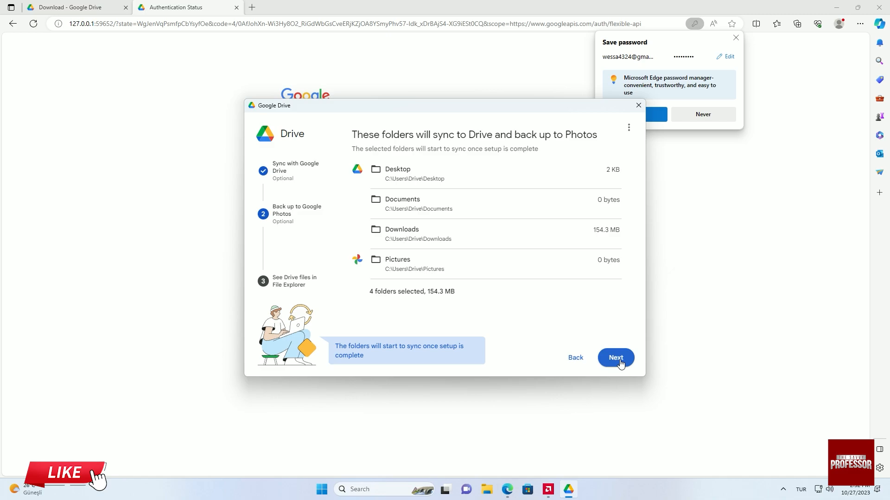
{"action": "left_click", "coordinate": [616, 357]}
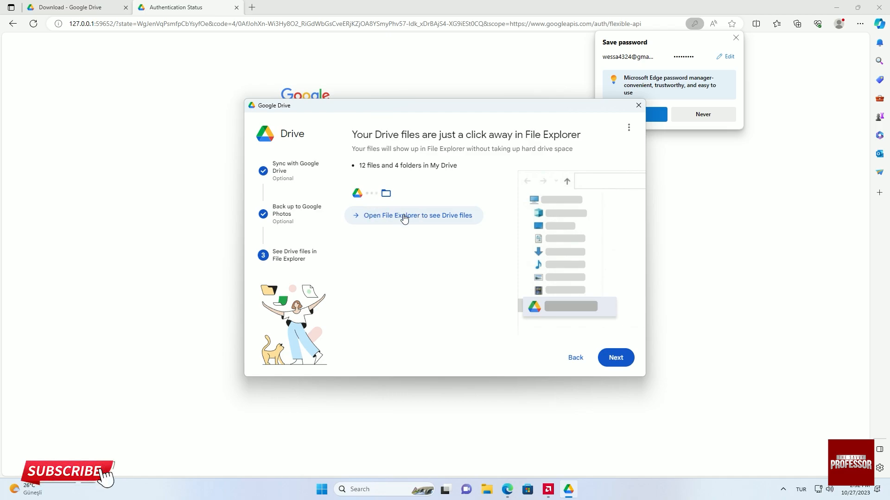
{"action": "left_click", "coordinate": [413, 215]}
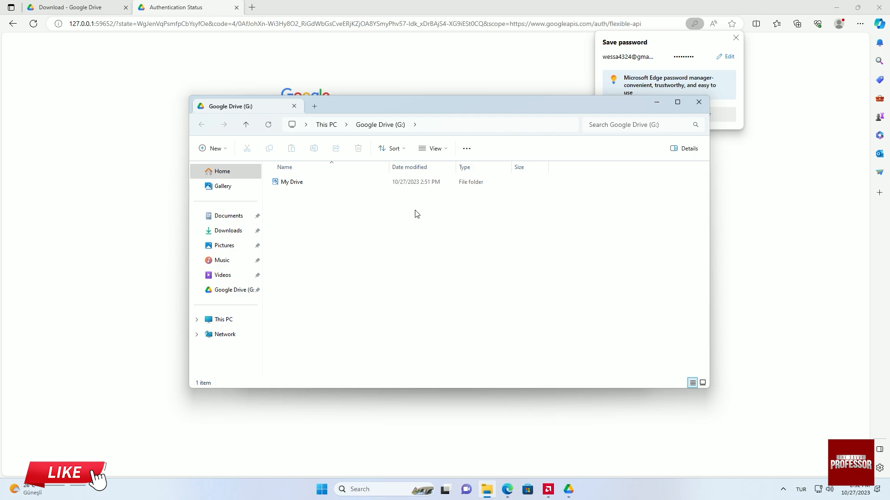
{"action": "mouse_move", "coordinate": [390, 226]}
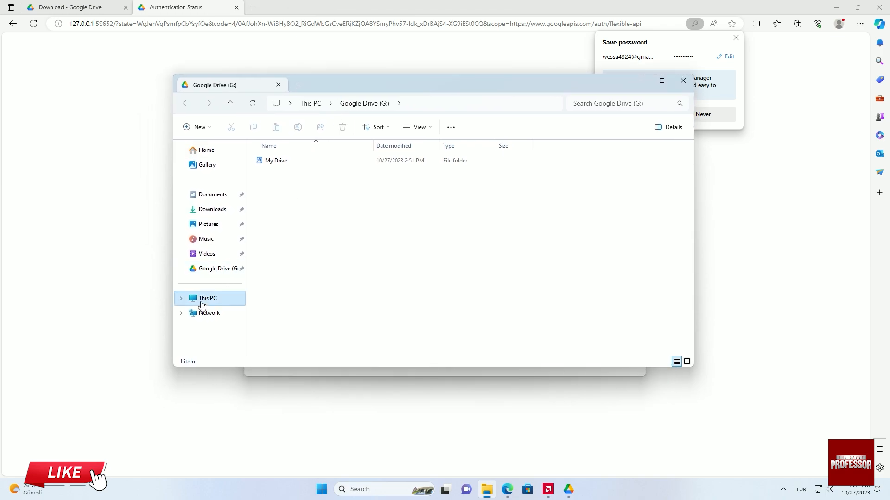
Step: Show This PC listing Google Drive (G:) beside Local Disk (C:)
{"action": "left_click", "coordinate": [208, 297]}
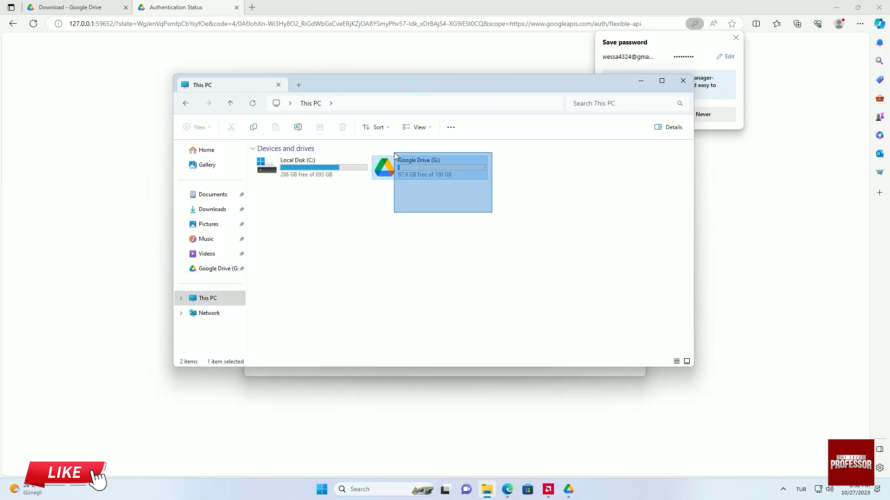